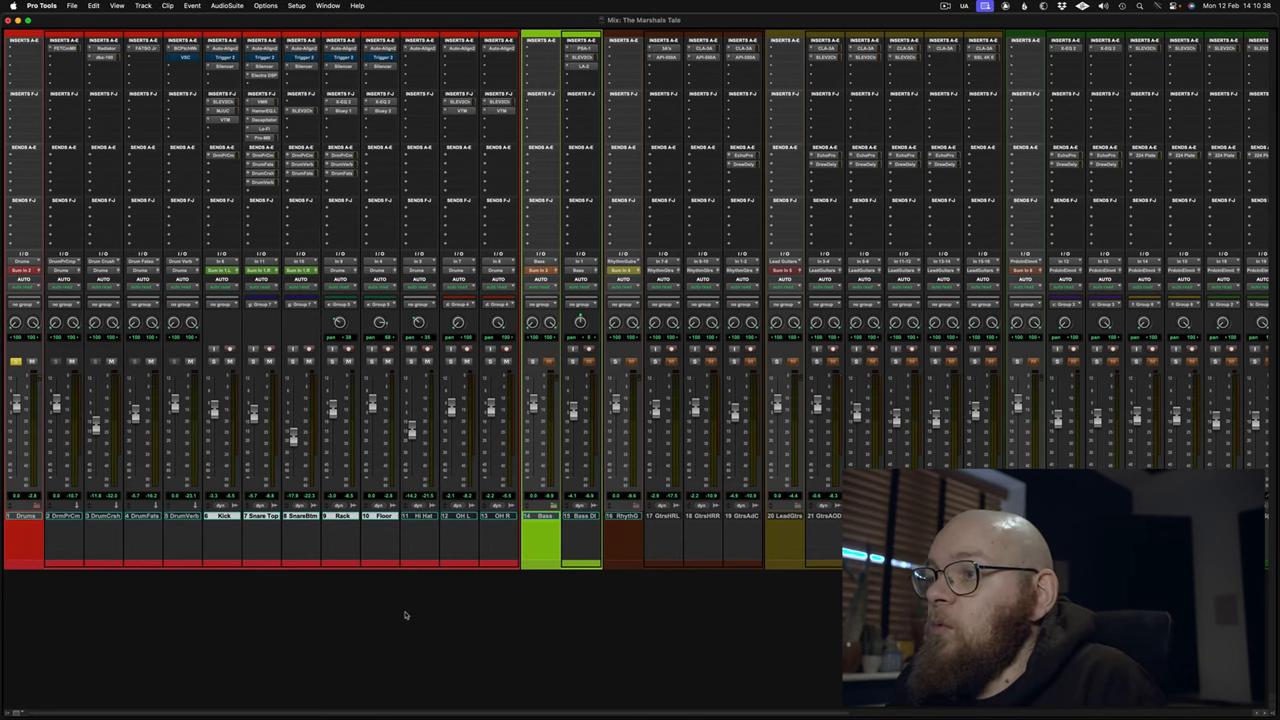
mouse_move(95, 225)
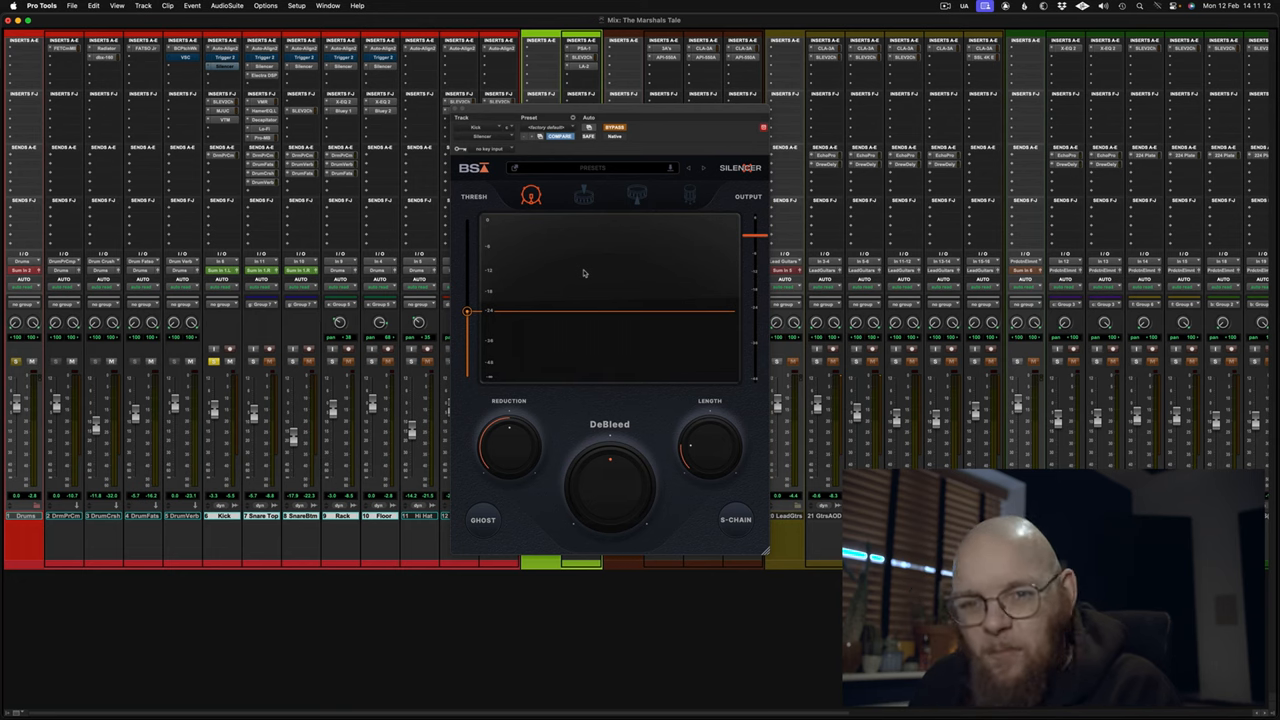
mouse_move(554, 320)
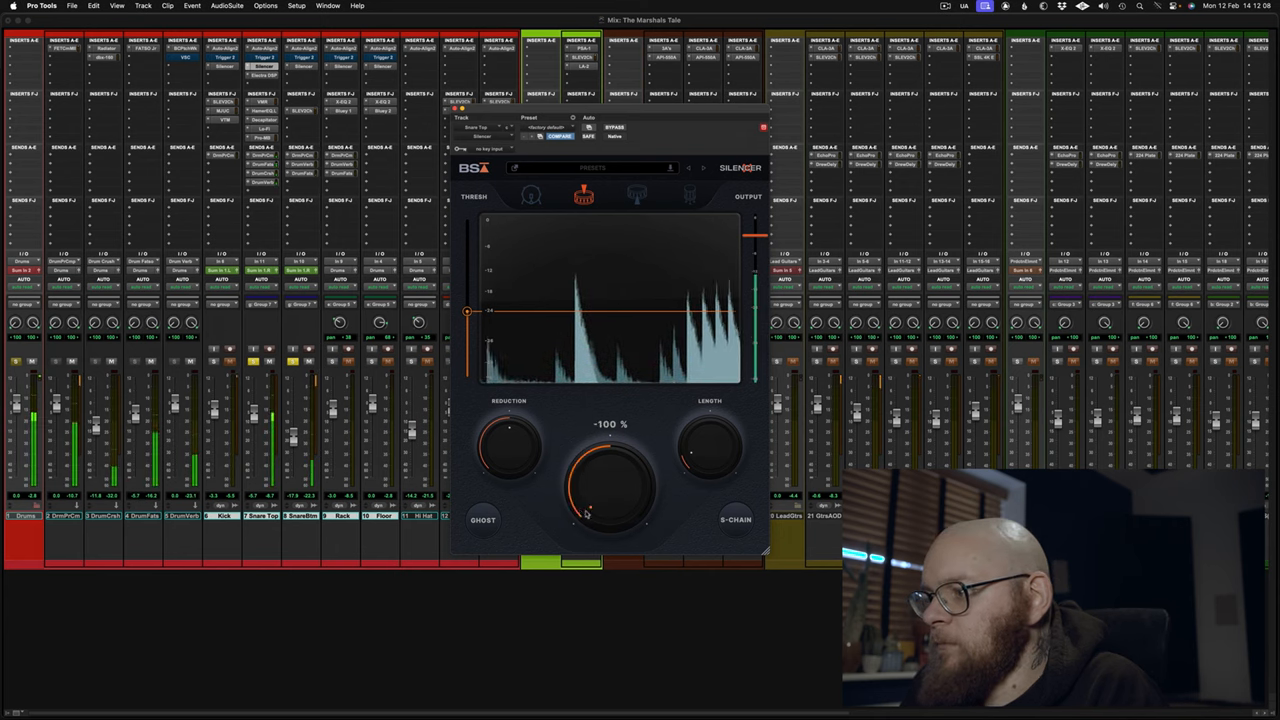
Raise the Snare Top DeBleed amount during playback, then open the Rack tom Silencer in tom mode.
left_click_drag(585, 513, 628, 510)
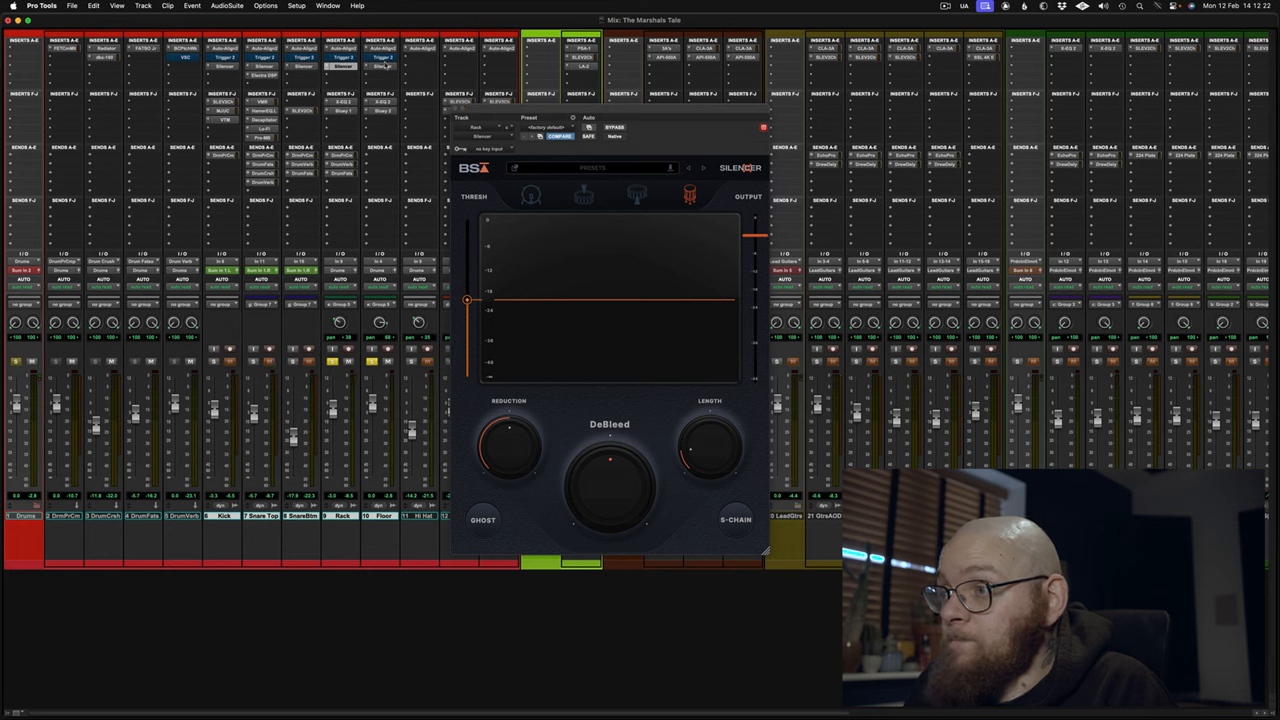
left_click(614, 127)
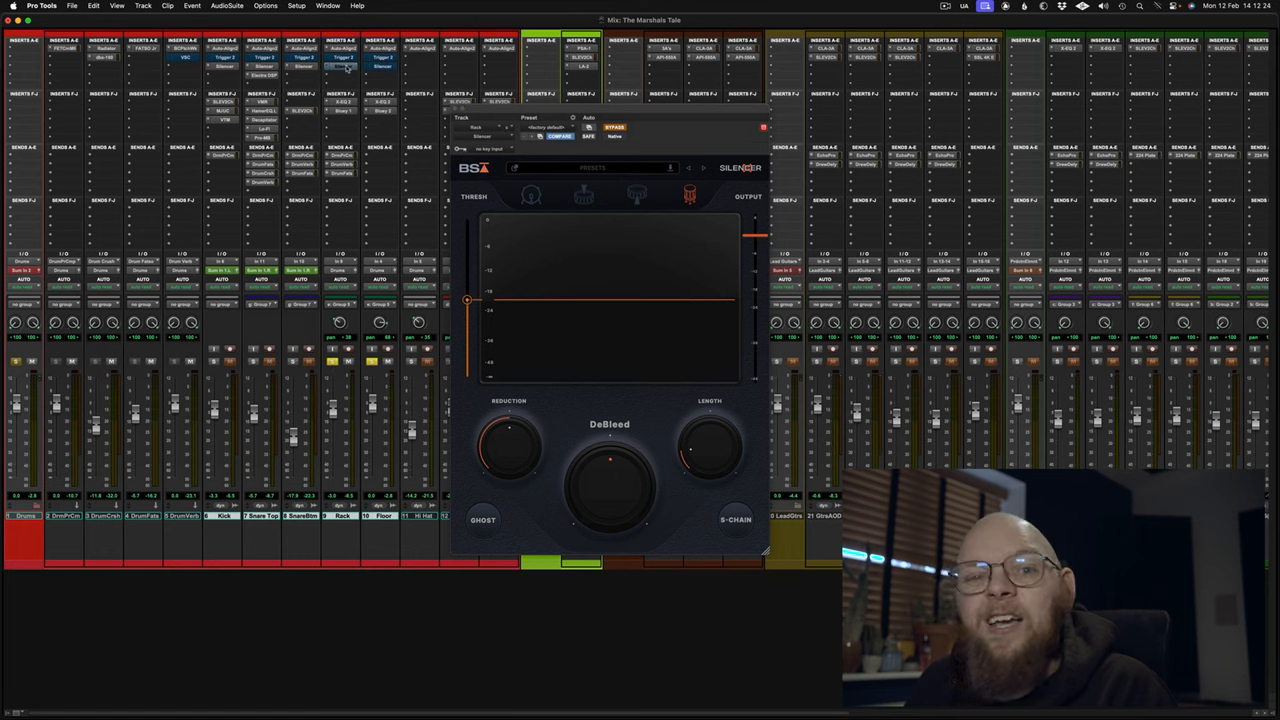